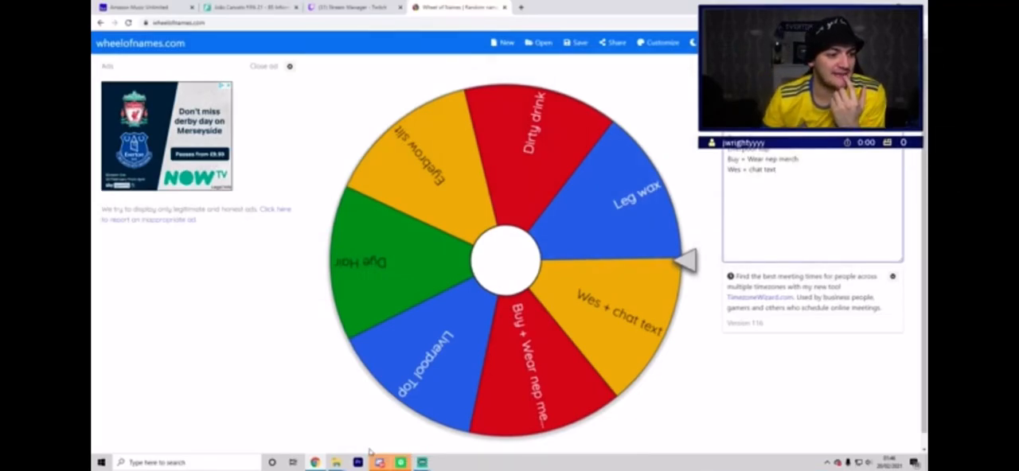
# Show the team's attacking tactics with defensive style Press After Possession Loss.
pyautogui.click(379, 462)
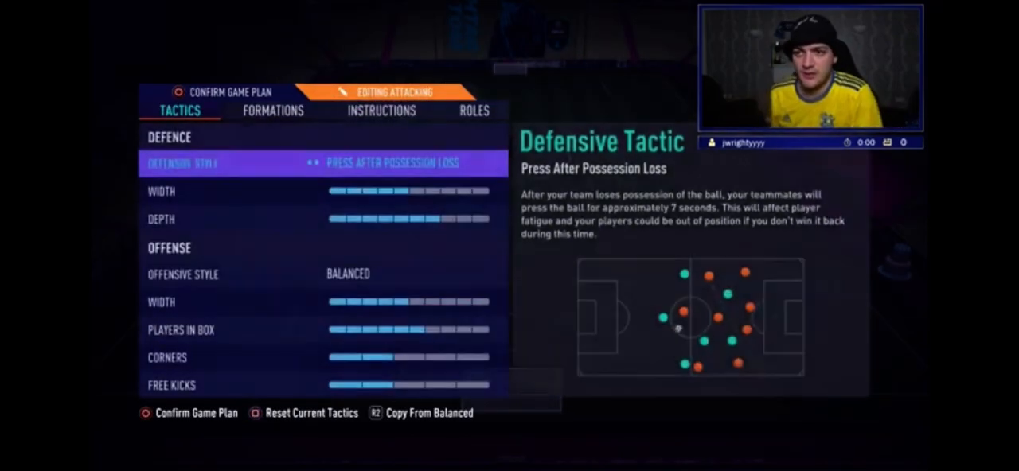
# Show the Ultimate Team squad lined up in the 4-3-3 (4) formation.
pyautogui.click(272, 112)
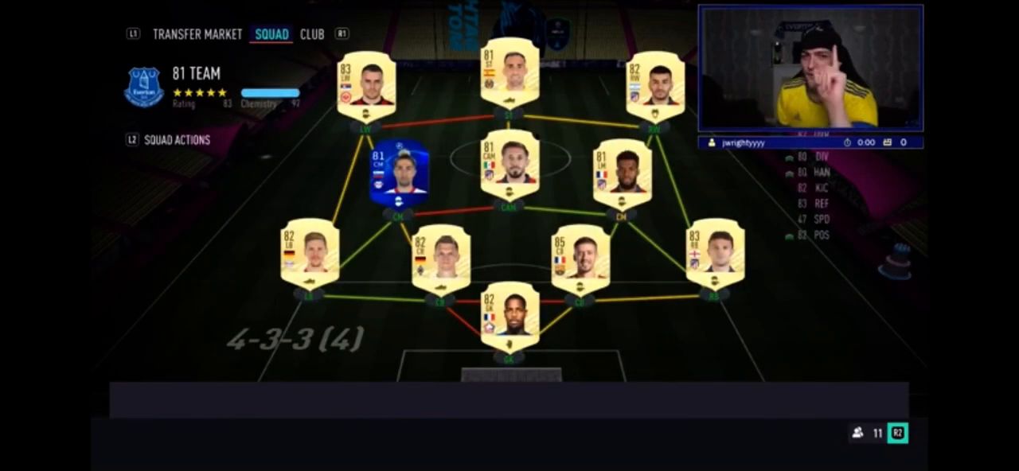
pyautogui.click(506, 322)
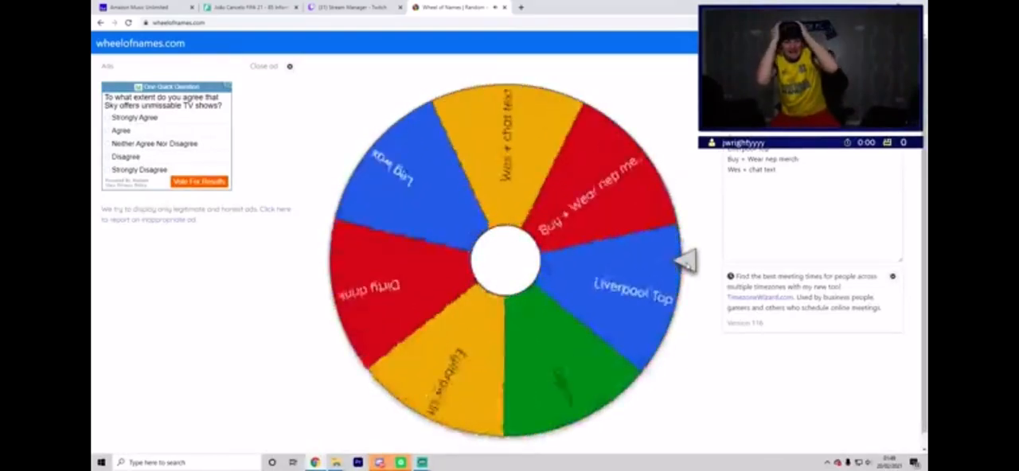
# Spin the forfeit wheel from its centre to pick a forfeit.
pyautogui.click(506, 258)
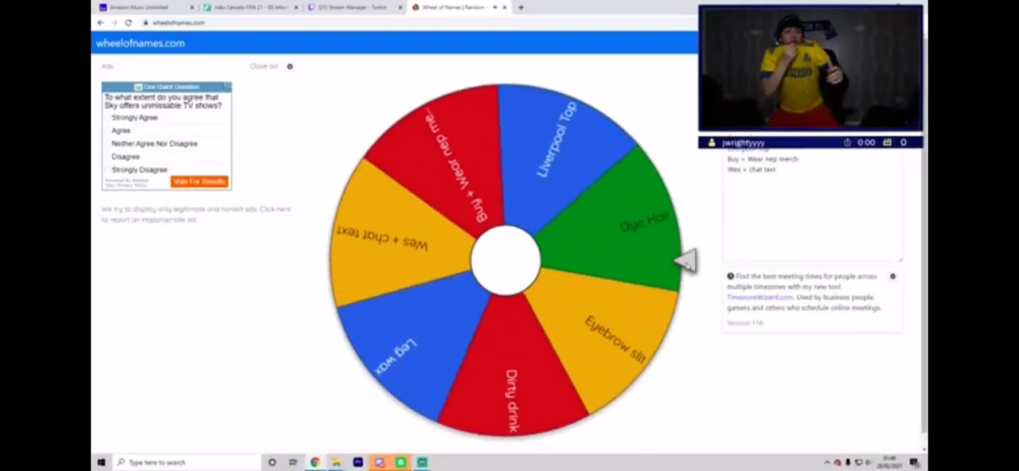